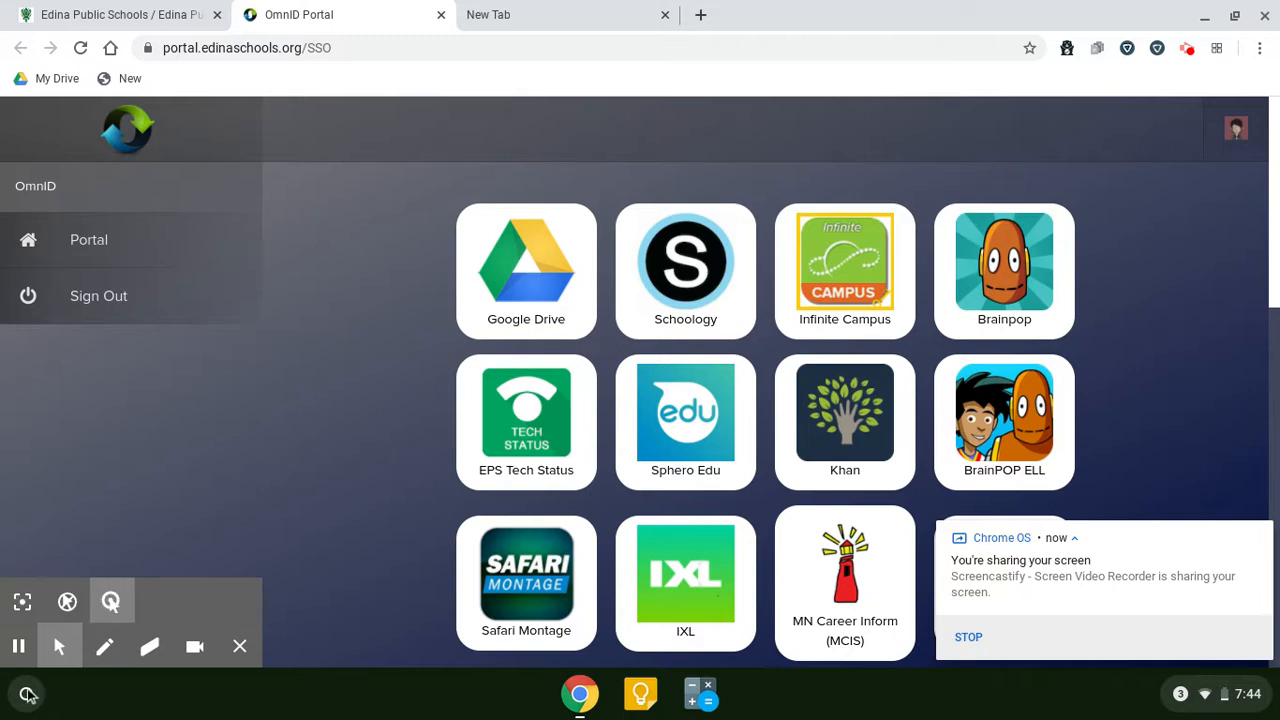
{"action": "mouse_move", "coordinate": [27, 694]}
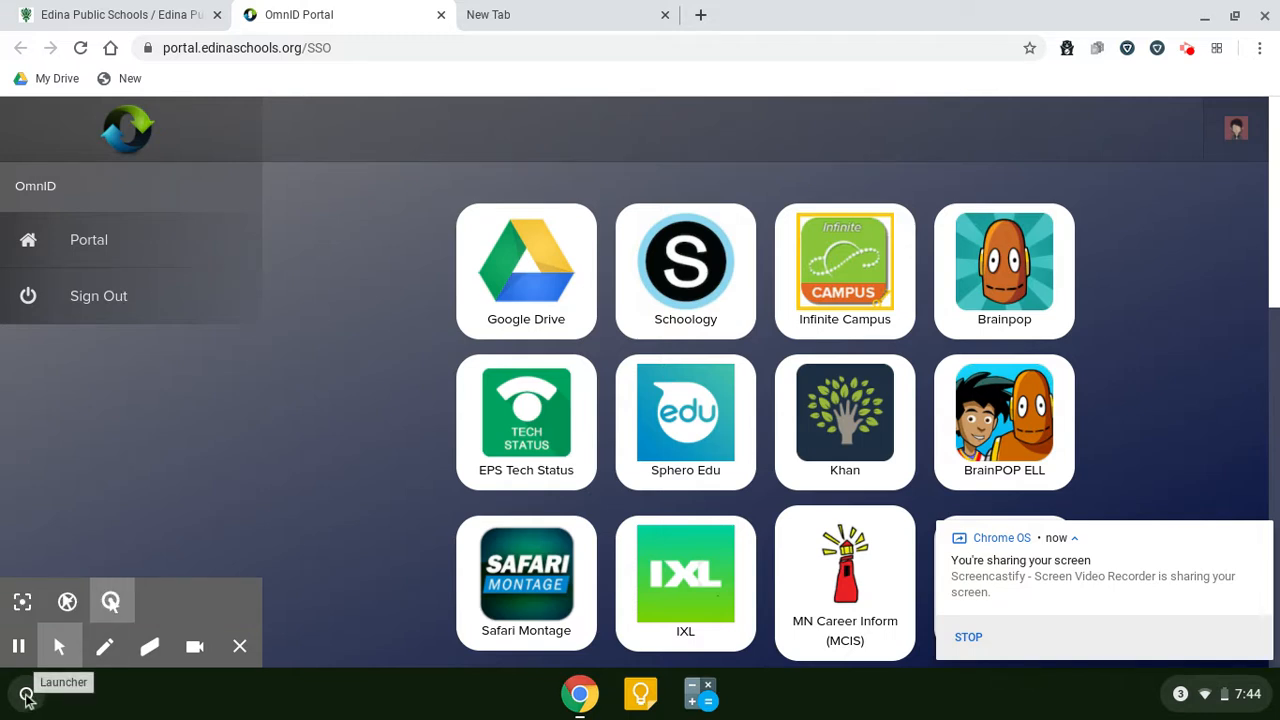
{"action": "mouse_move", "coordinate": [28, 695]}
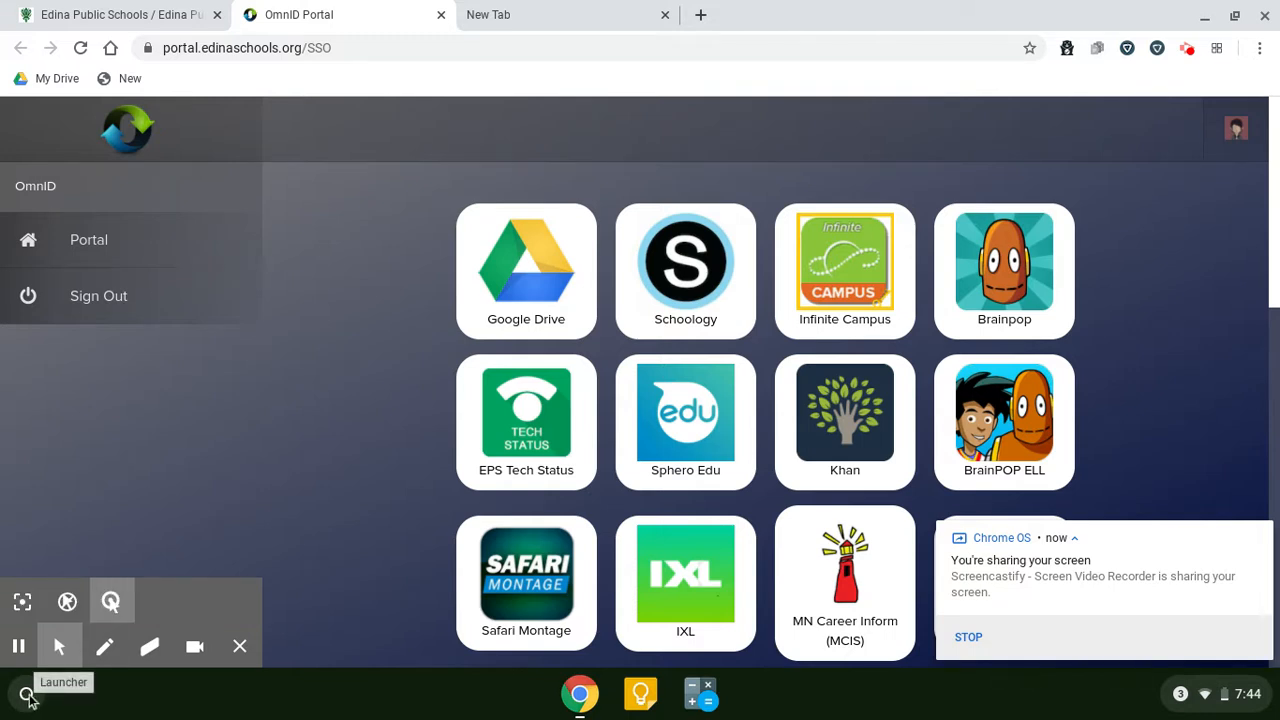
Open the Launcher and search for an app to launch Camera
{"action": "left_click", "coordinate": [25, 693]}
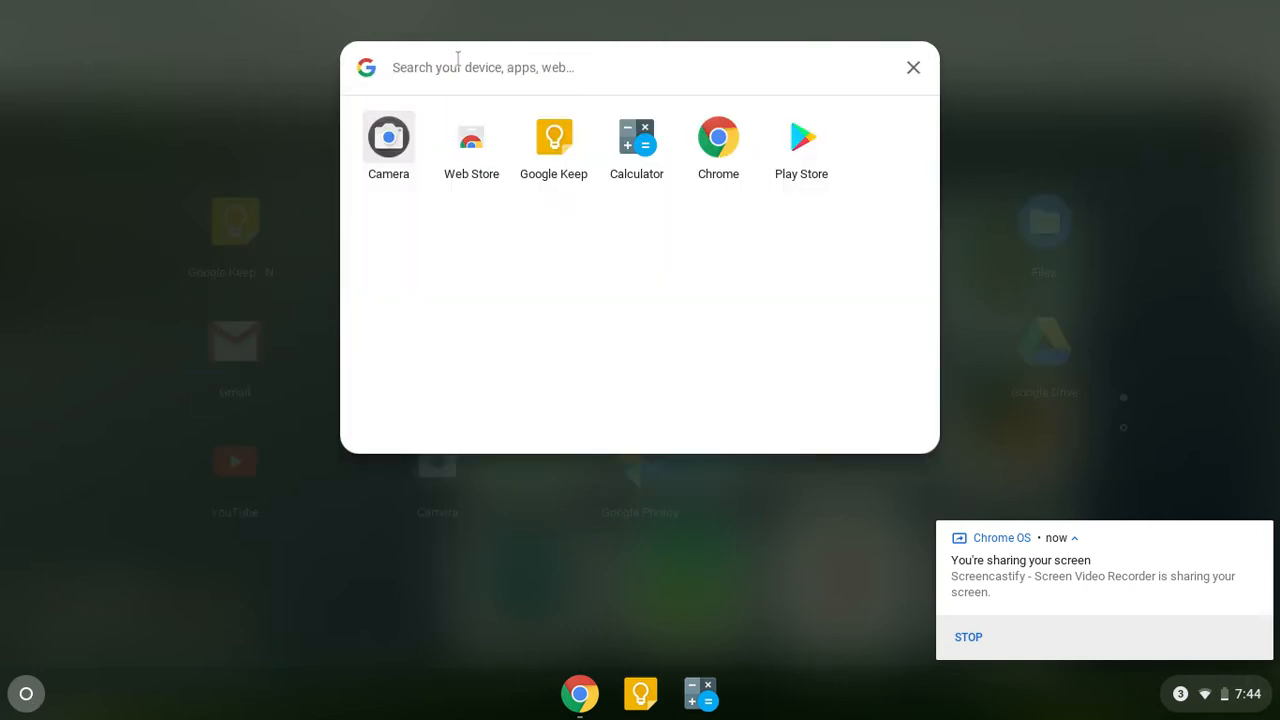
{"action": "type", "text": "calculator"}
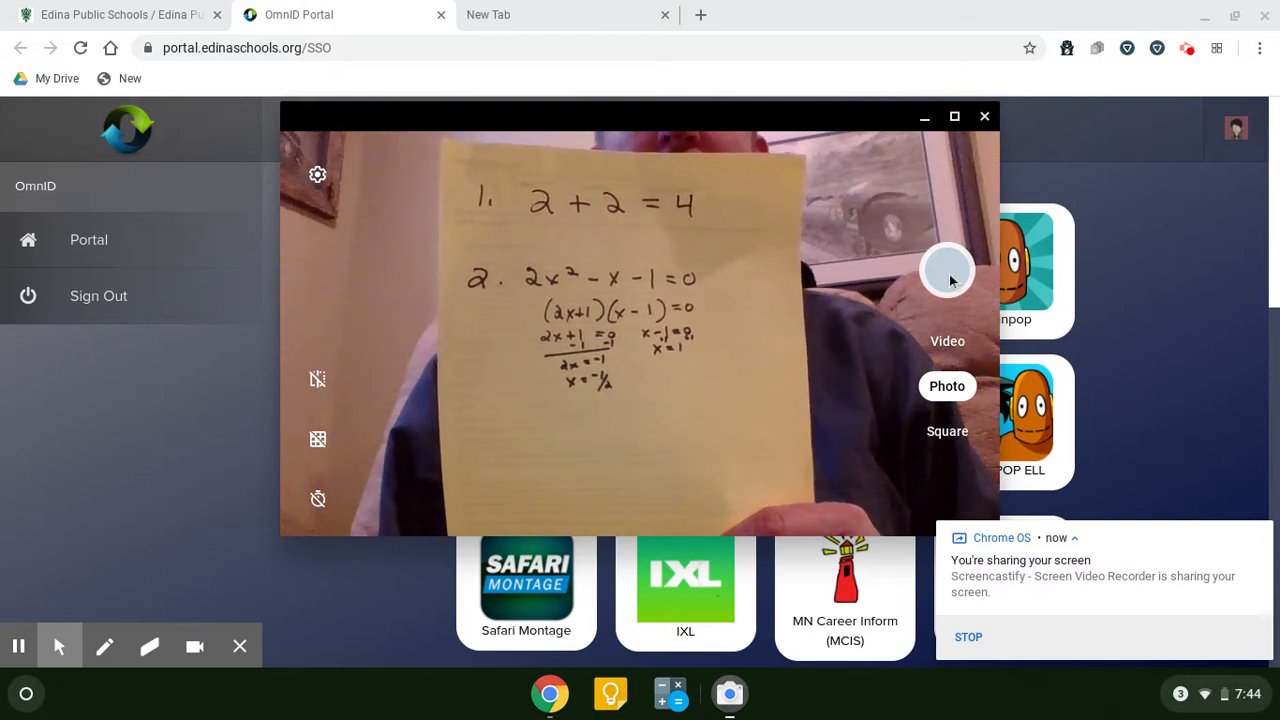
{"action": "mouse_move", "coordinate": [947, 270]}
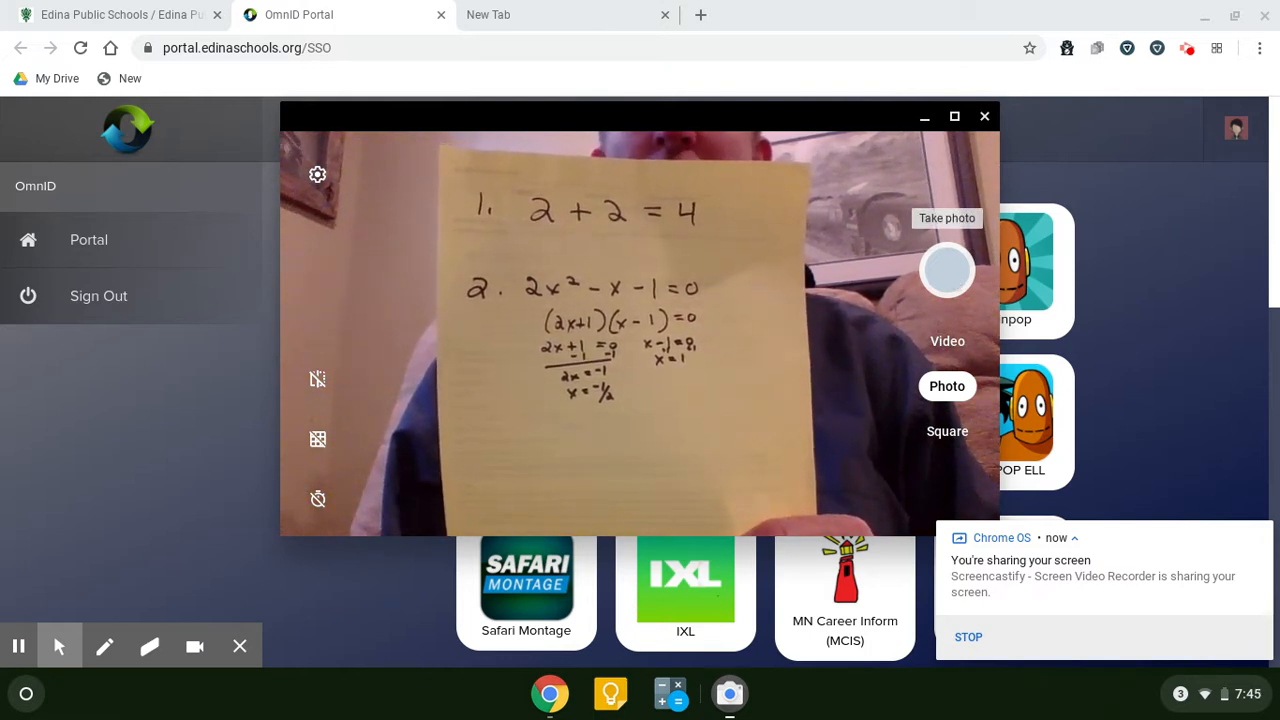
Capture a photo of the handwritten math work on yellow paper
{"action": "left_click", "coordinate": [947, 270]}
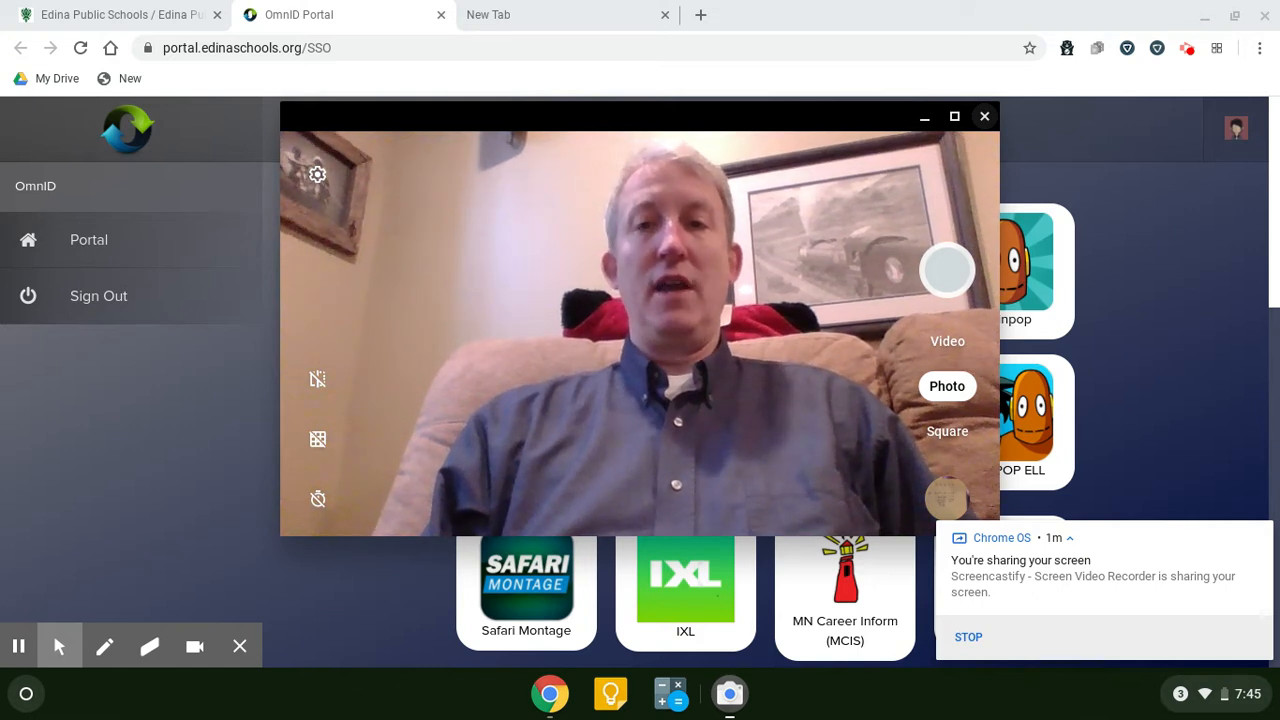
{"action": "mouse_move", "coordinate": [1187, 48]}
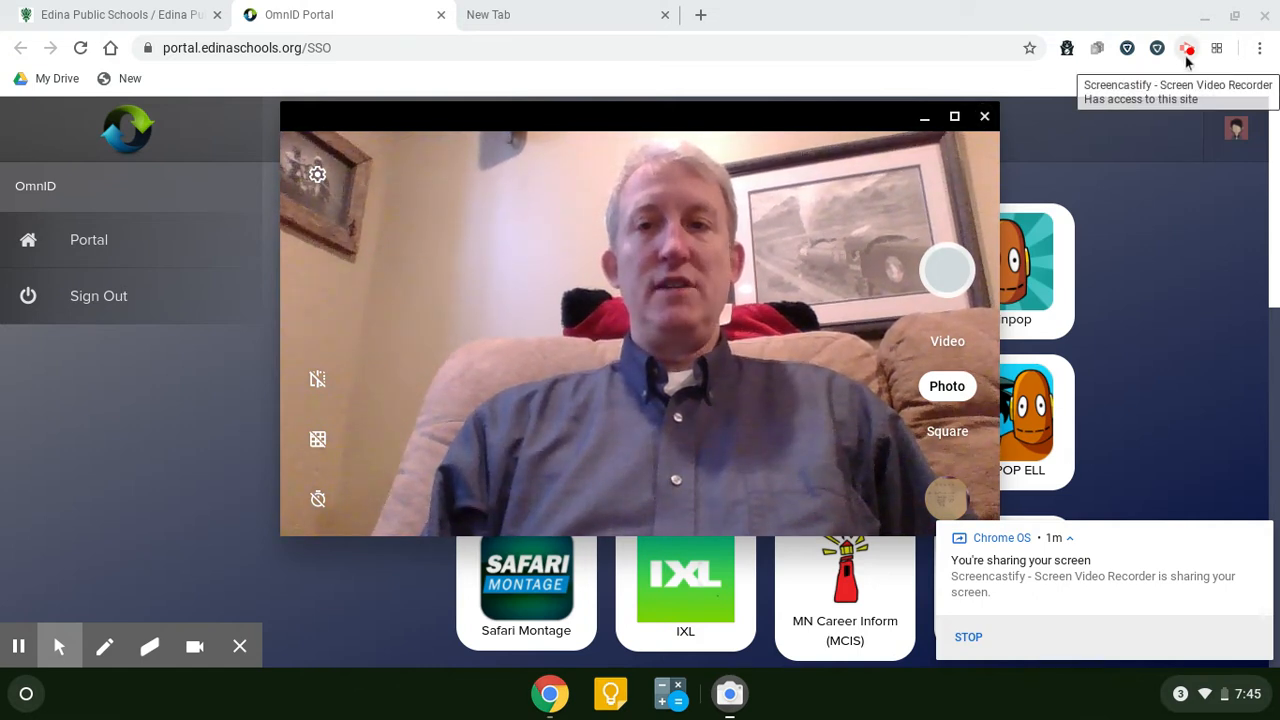